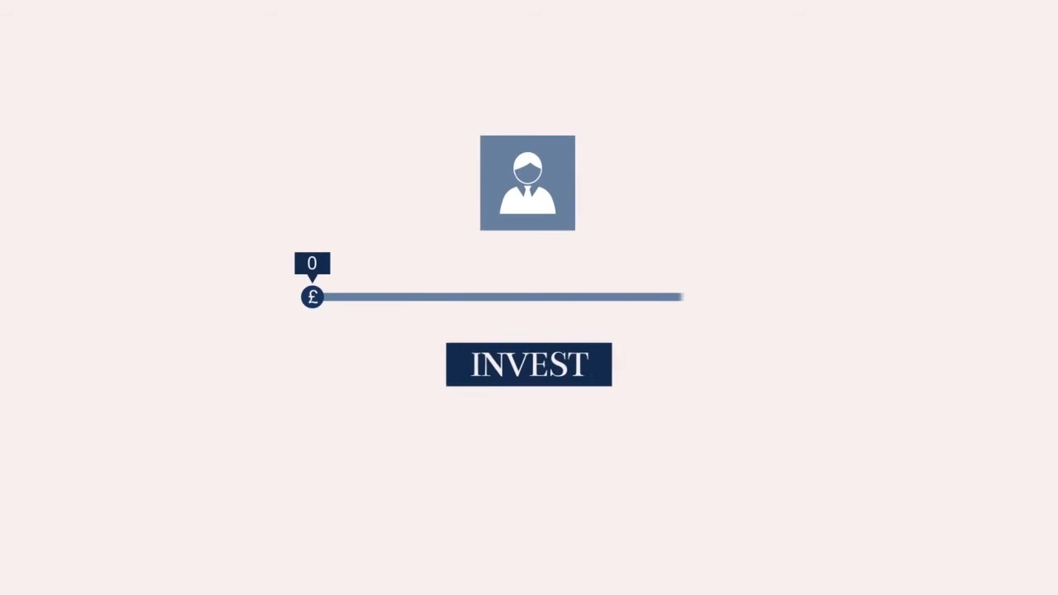
pyautogui.moveTo(313, 297); pyautogui.dragTo(401, 297)
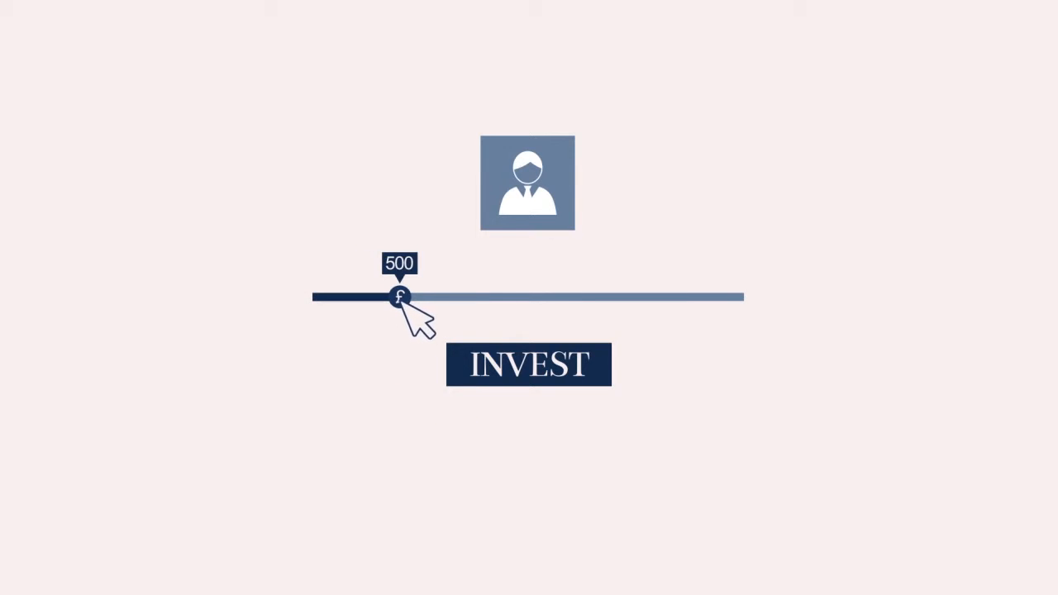